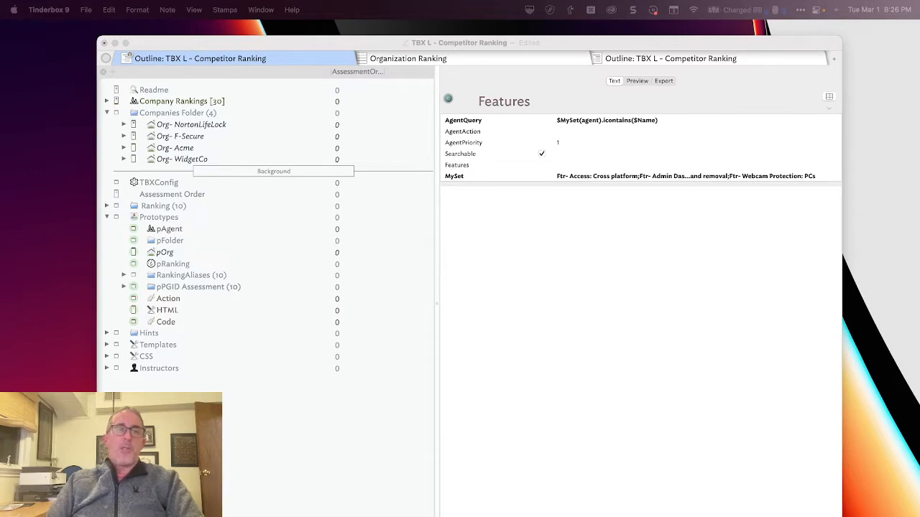
Expand WidgetCo and then every company note to show each organization's ten feature rankings.
left_click(191, 124)
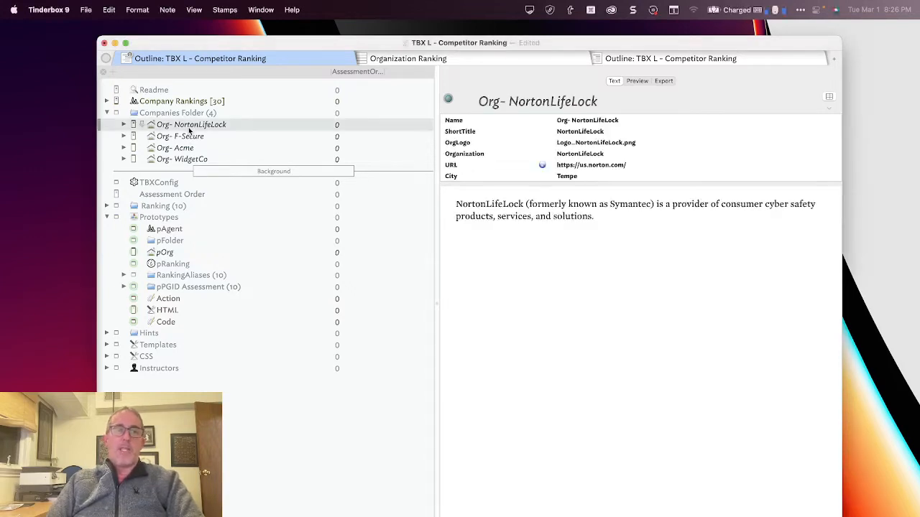
left_click(181, 158)
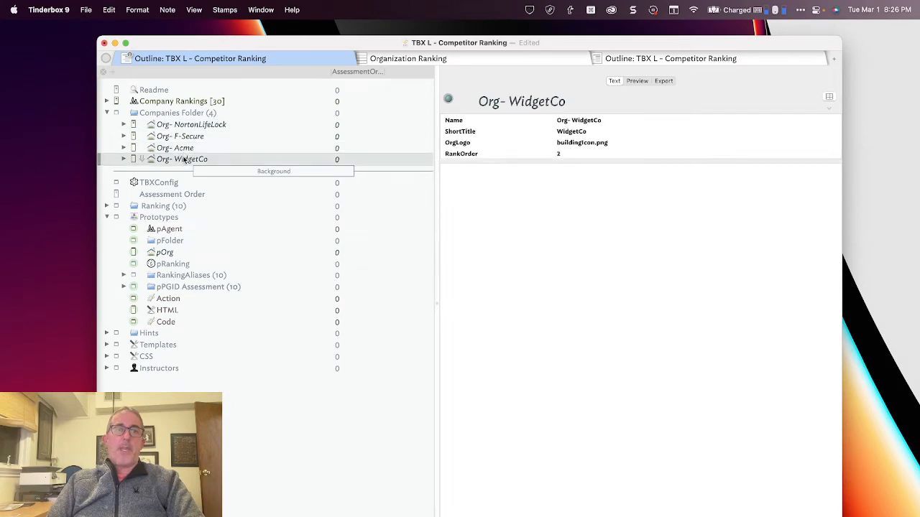
left_click(124, 159)
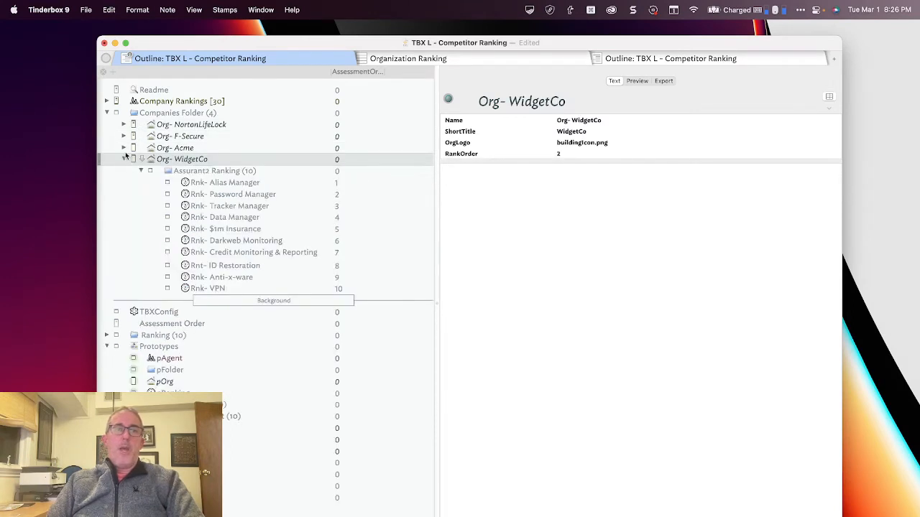
left_click(123, 124)
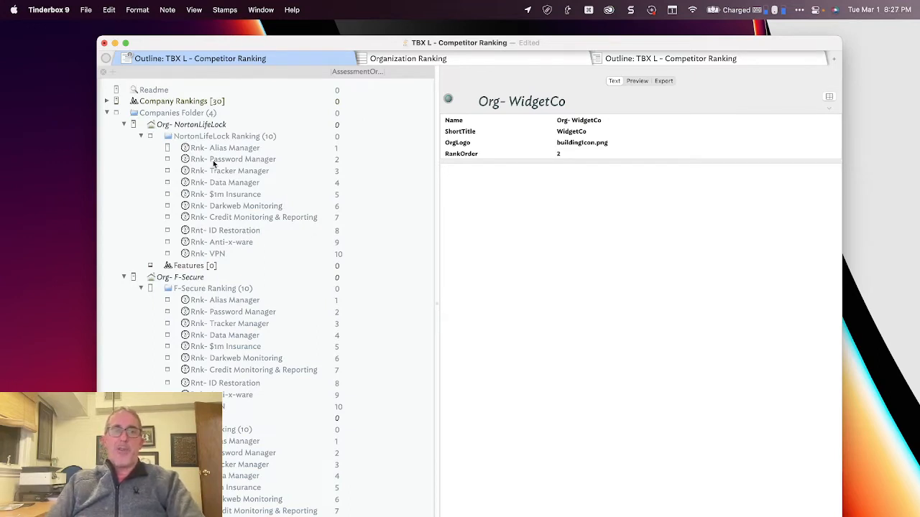
mouse_move(230, 252)
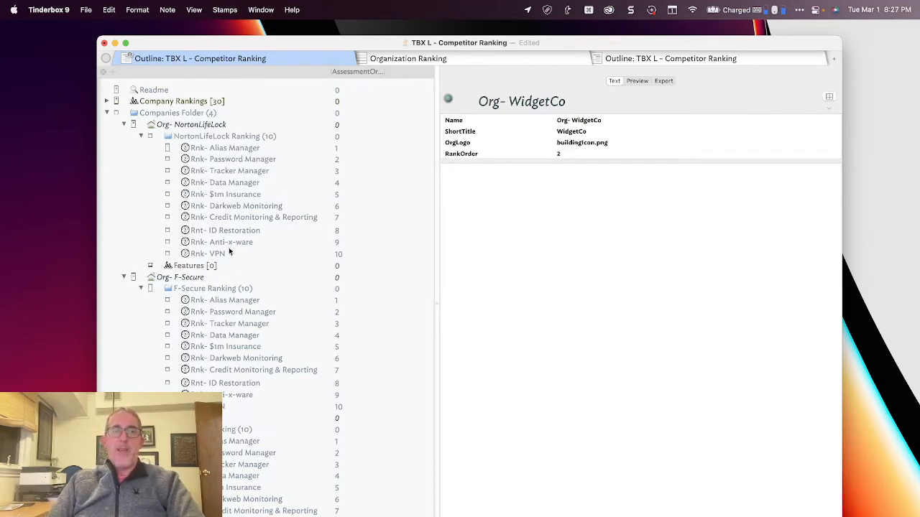
scroll("down", 3)
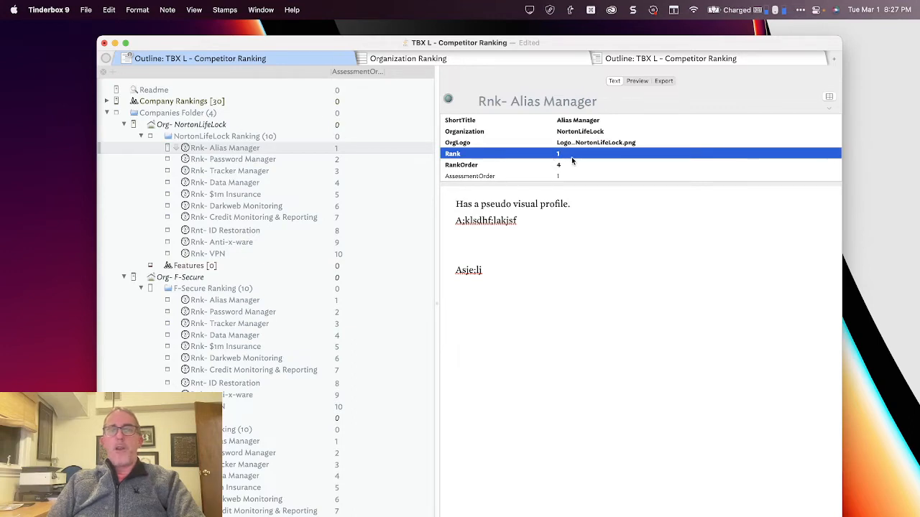
Review NortonLifeLock's Password Manager ranking, then collapse the NortonLifeLock and F-Secure company notes.
left_click(233, 158)
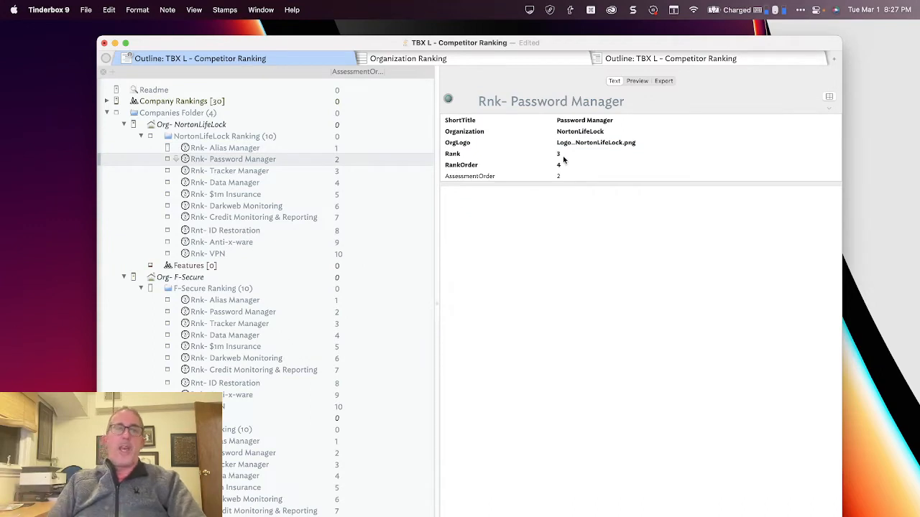
mouse_move(563, 160)
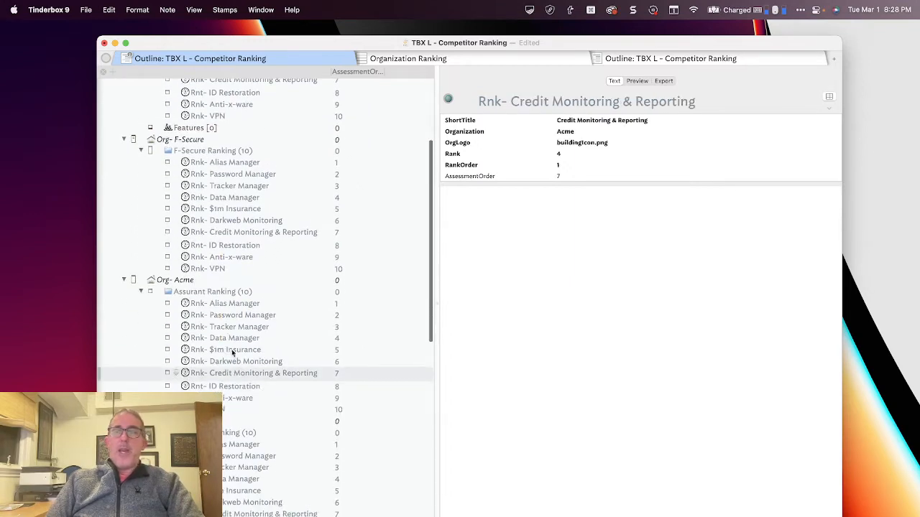
scroll("up", 3)
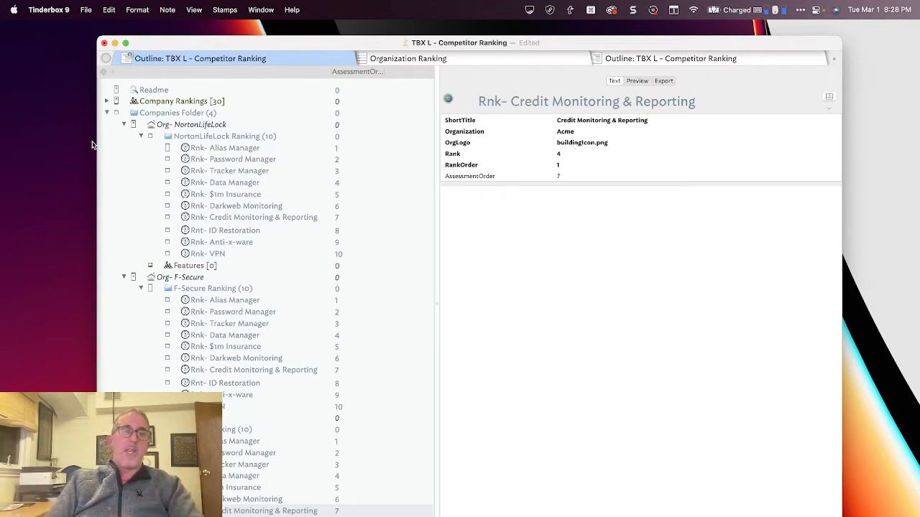
left_click(123, 124)
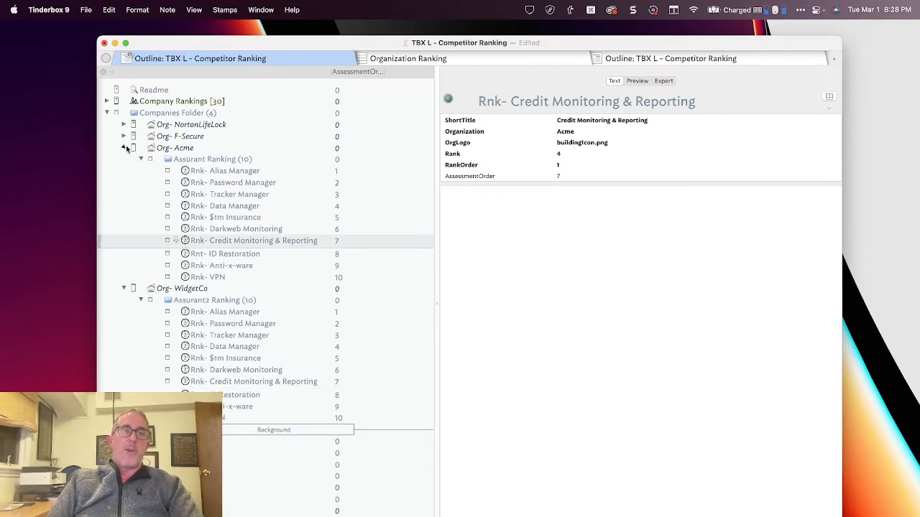
Add a company note named NewCo with a child 'NewCo Ranking' and expand its ten rankings.
left_click(123, 146)
type("Org-")
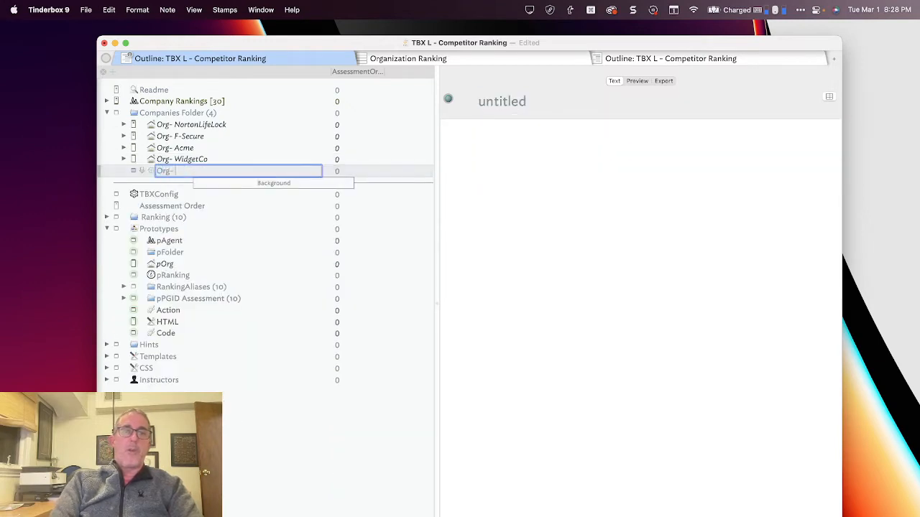
type("NewCo")
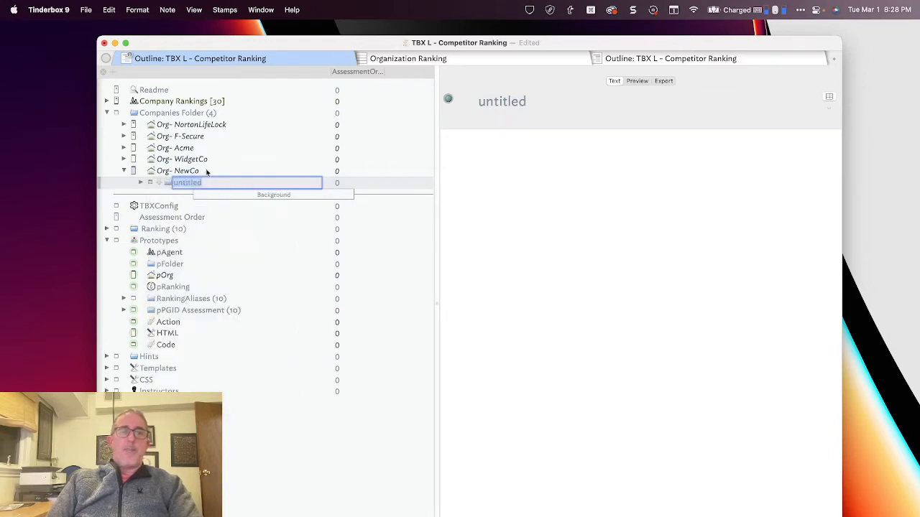
type("NewCo Ranking")
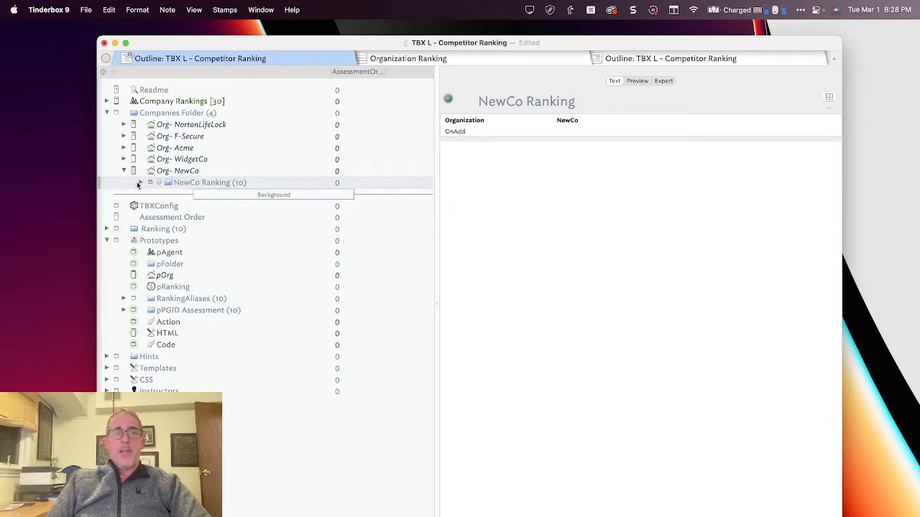
left_click(141, 181)
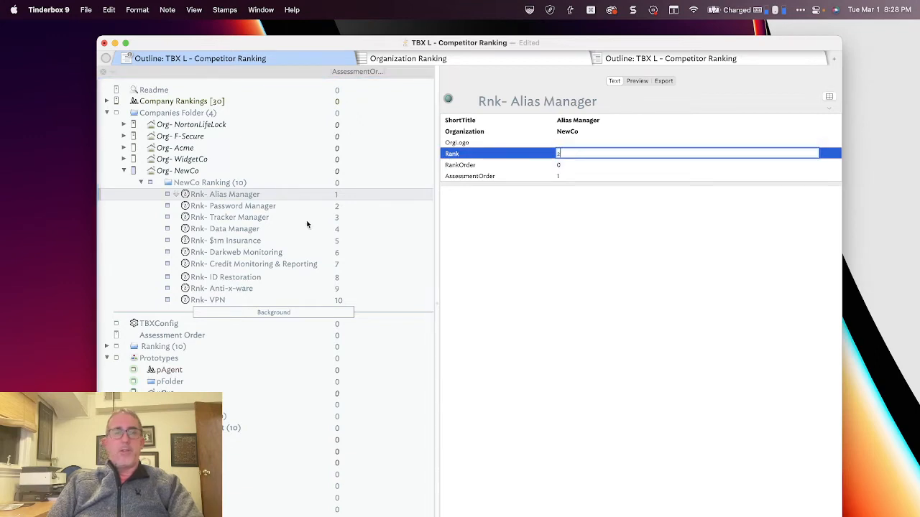
Stamp the Rank attribute onto all ten selected NewCo ranking notes.
left_click(233, 205)
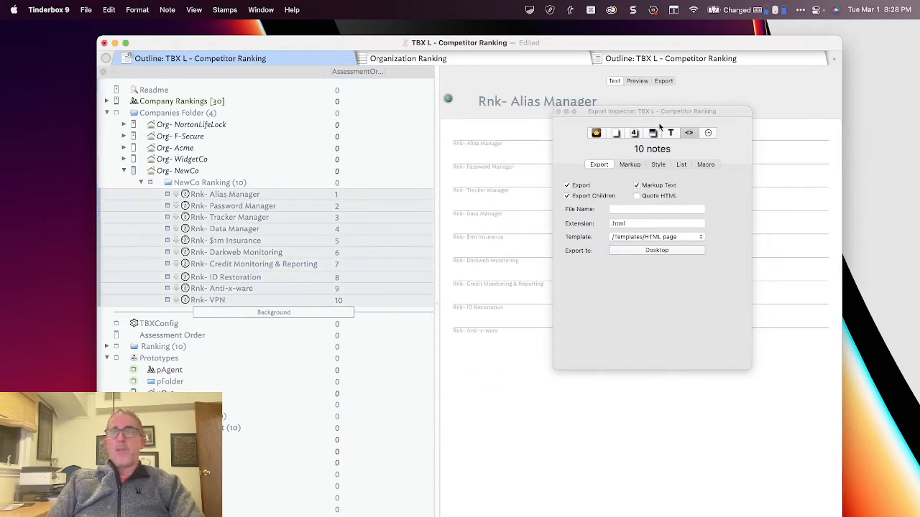
left_click(634, 133)
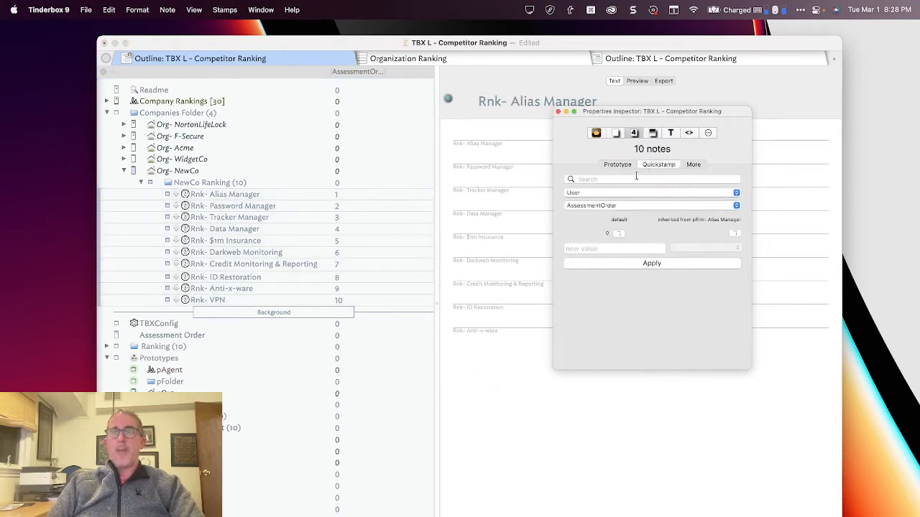
type("RAN")
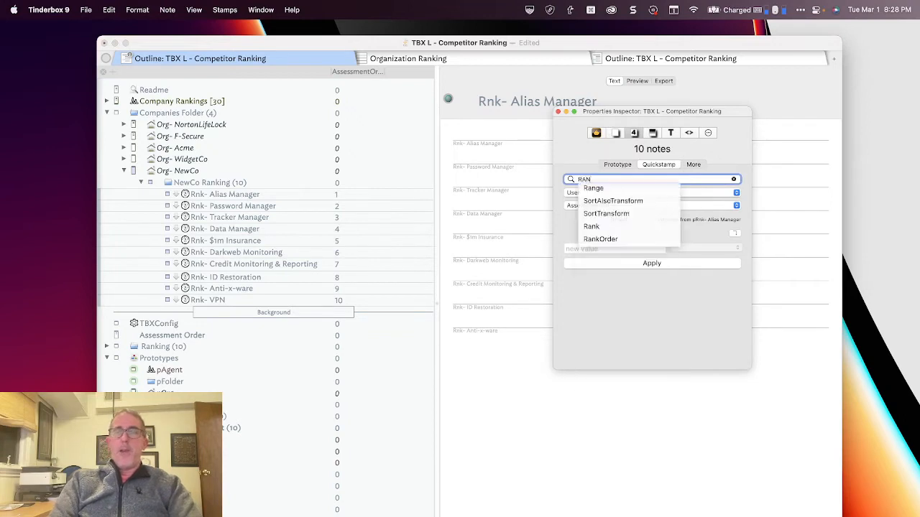
left_click(591, 227)
type("2")
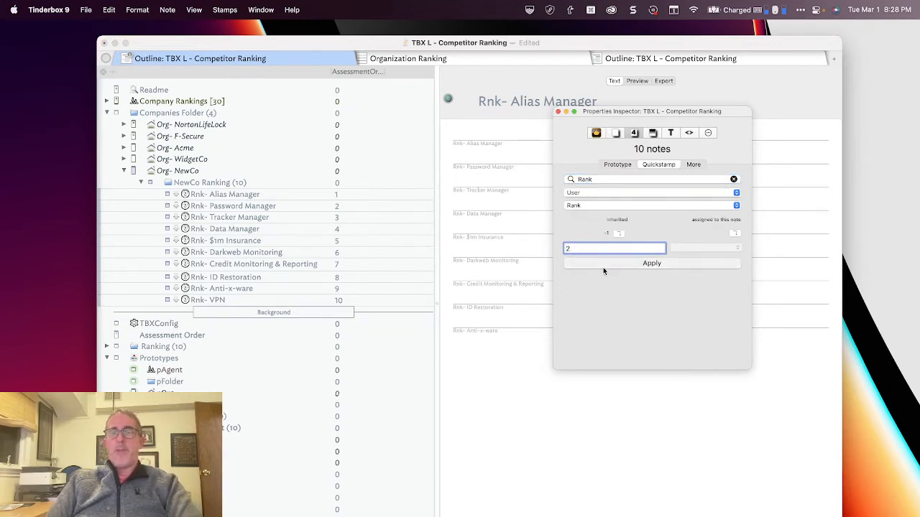
left_click(232, 206)
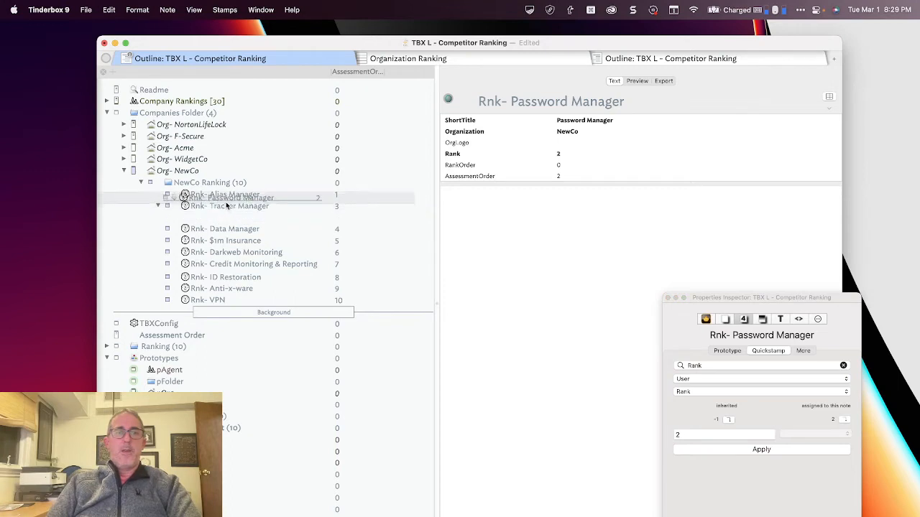
Check the ID Restoration, Credit Monitoring, Data Manager and Alias Manager rankings, ending on NewCo.
left_click(224, 276)
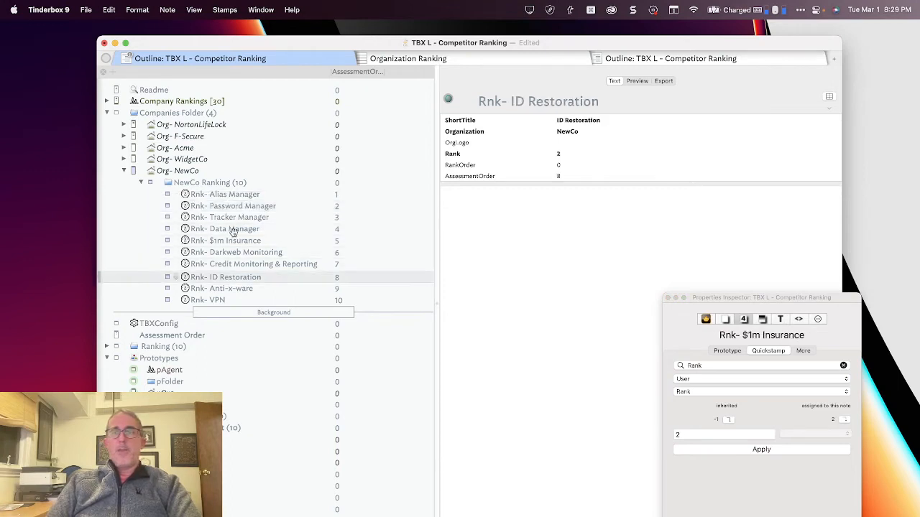
left_click(253, 265)
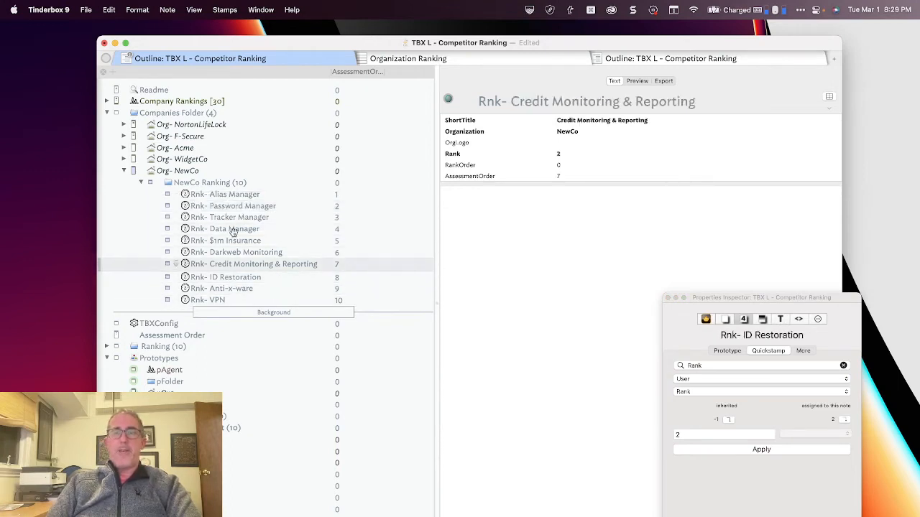
left_click(224, 228)
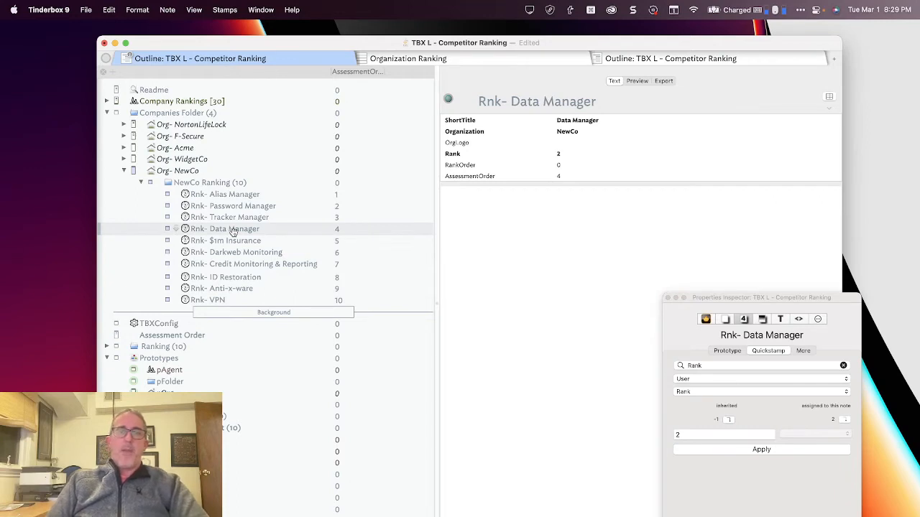
left_click(224, 194)
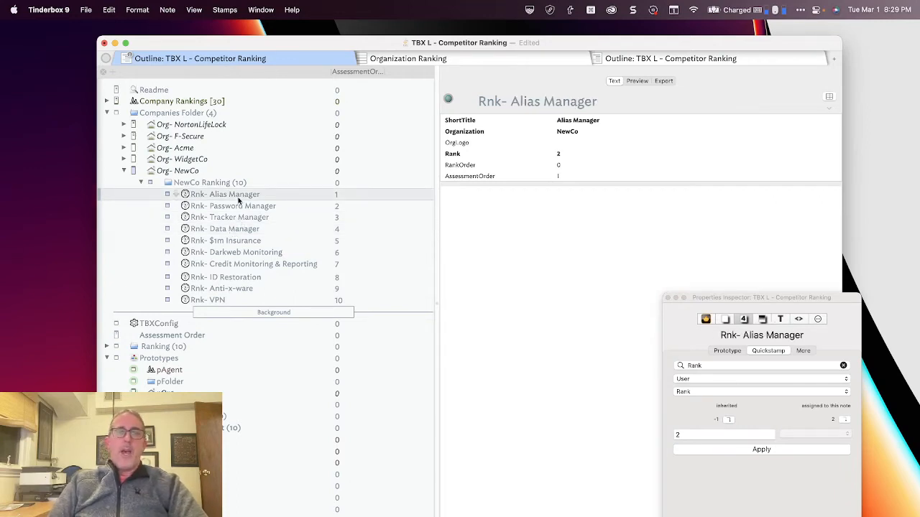
left_click(178, 171)
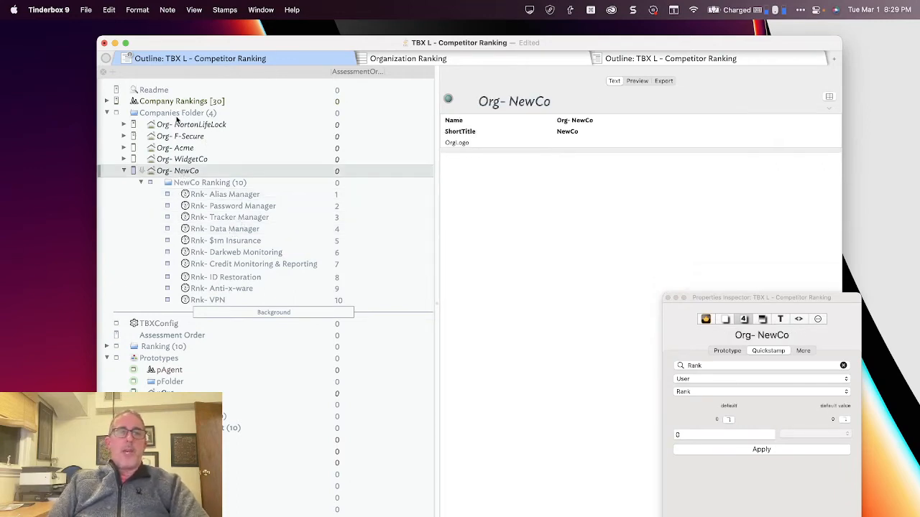
Select the Company Rankings agent and list the 30 ranking notes it has gathered.
left_click(178, 100)
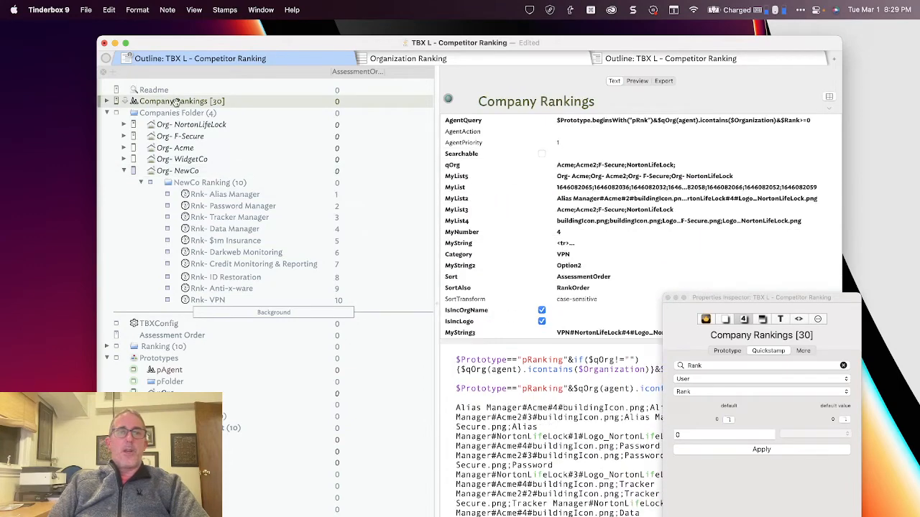
left_click(106, 101)
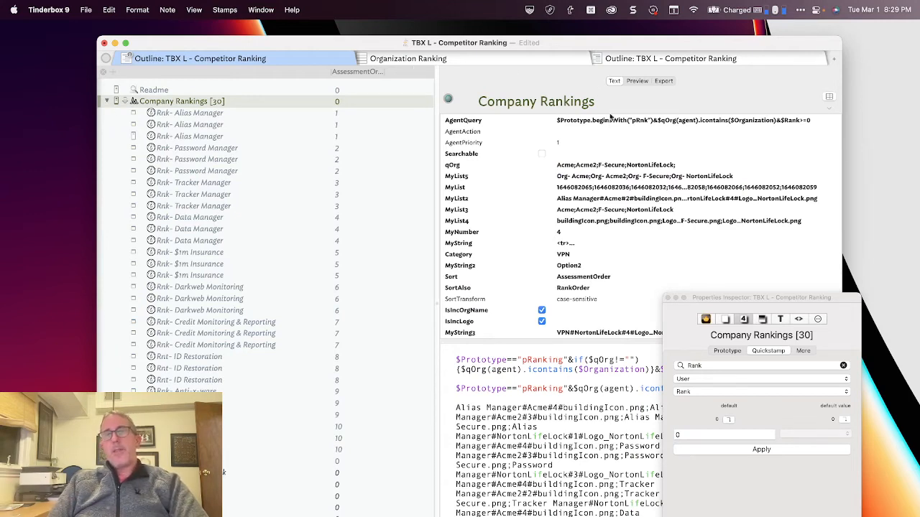
mouse_move(641, 130)
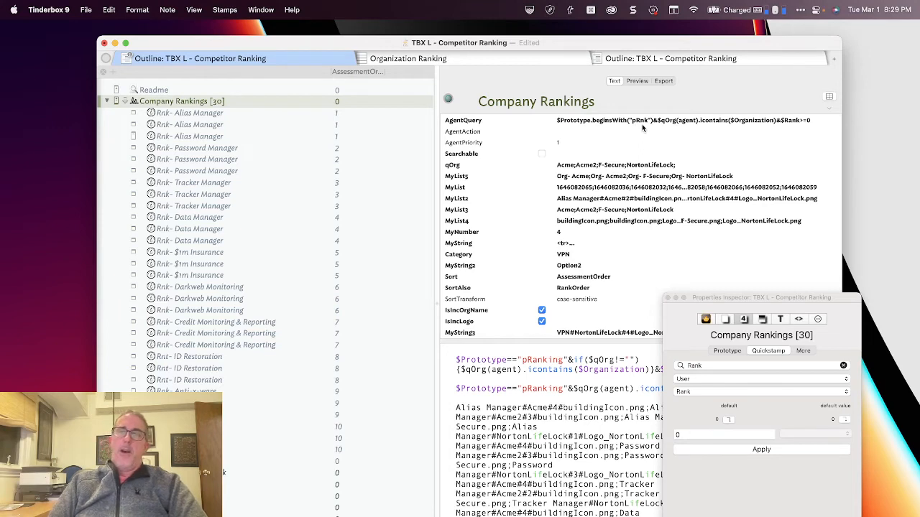
mouse_move(696, 123)
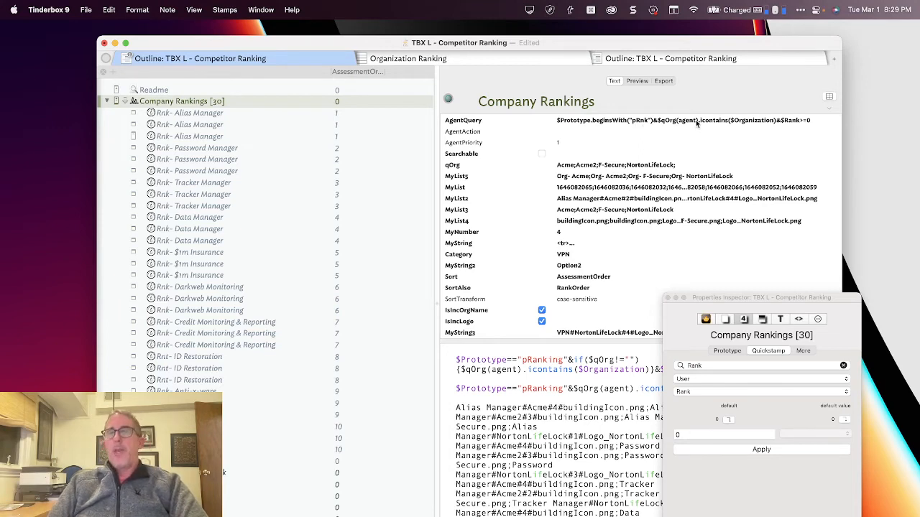
mouse_move(575, 172)
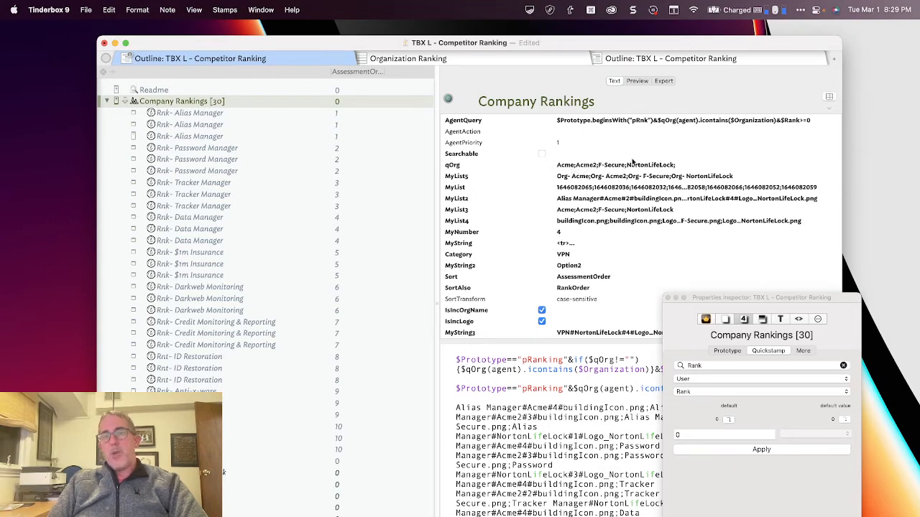
scroll("down", 3)
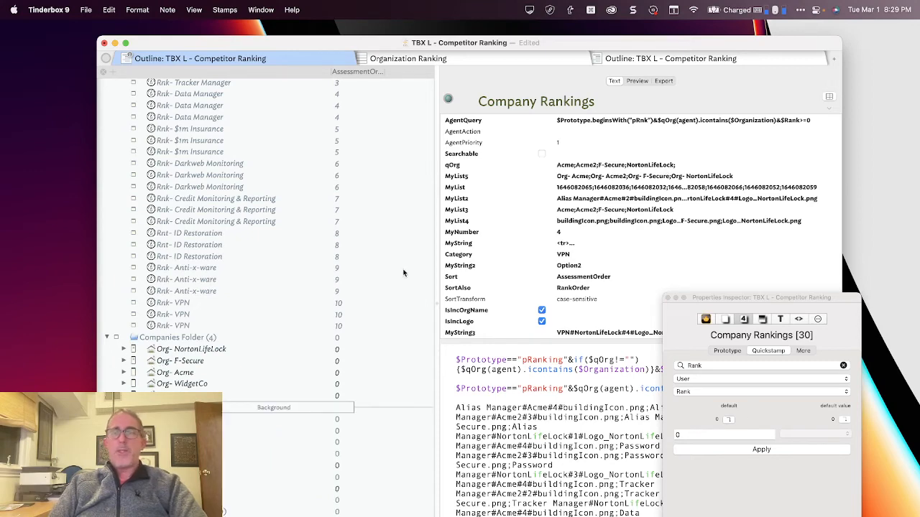
mouse_move(620, 233)
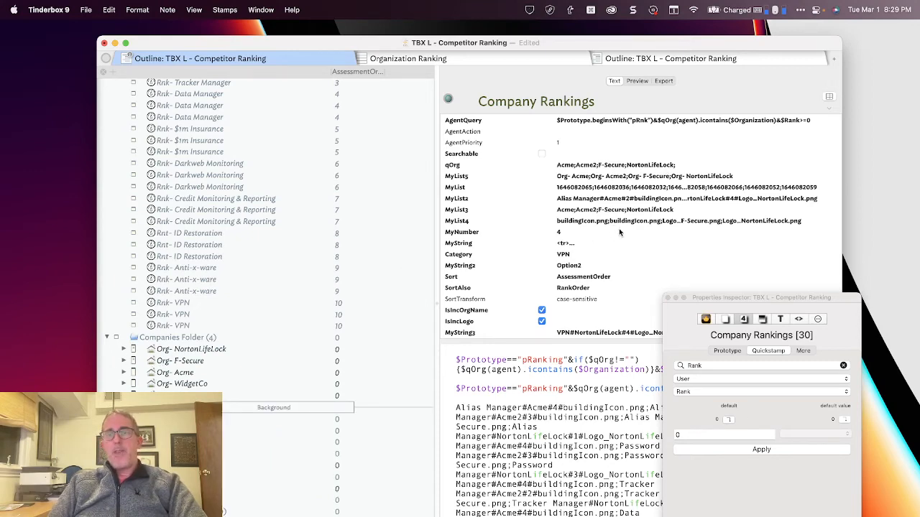
Inspect the agent's query and rule code, then close the inspector and reveal the Prototypes container.
left_click_drag(761, 298, 580, 254)
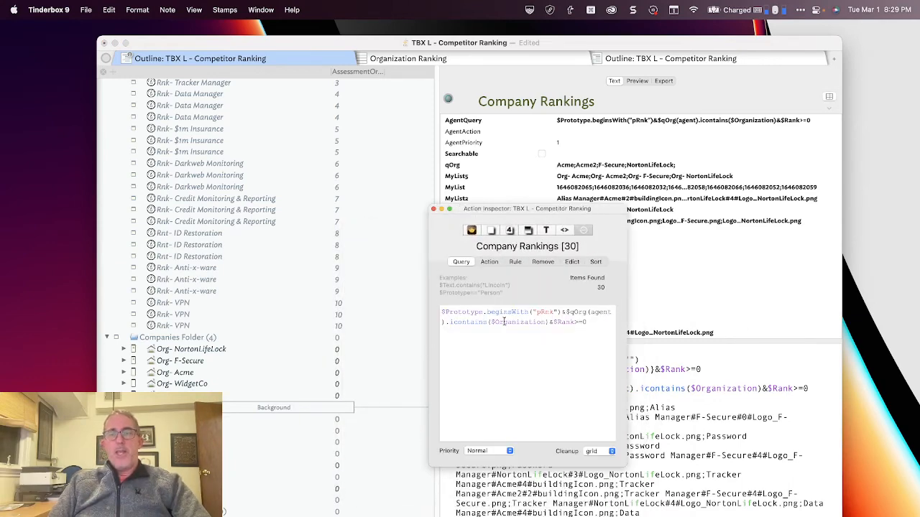
left_click(515, 262)
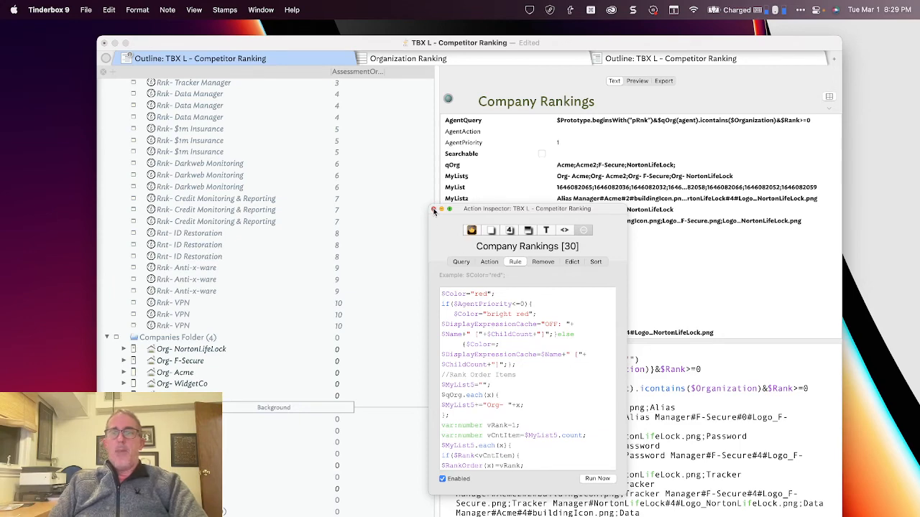
left_click(434, 210)
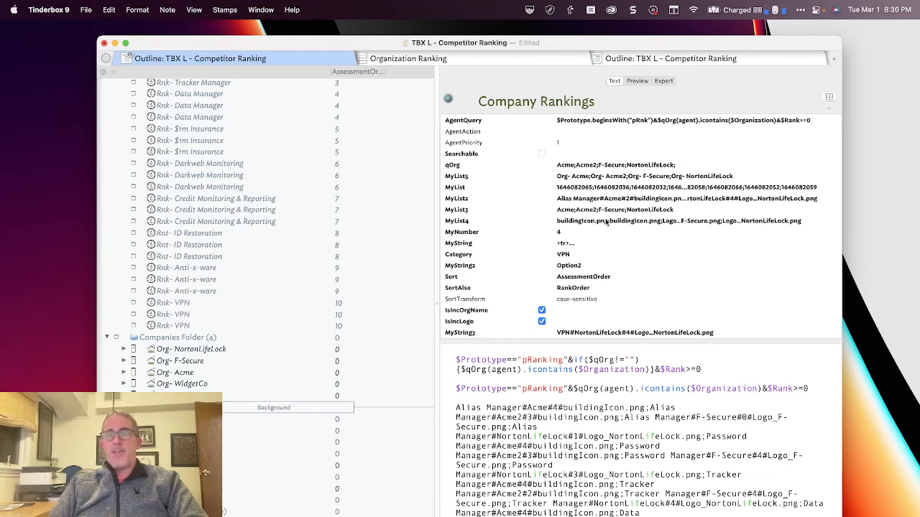
scroll("down", 3)
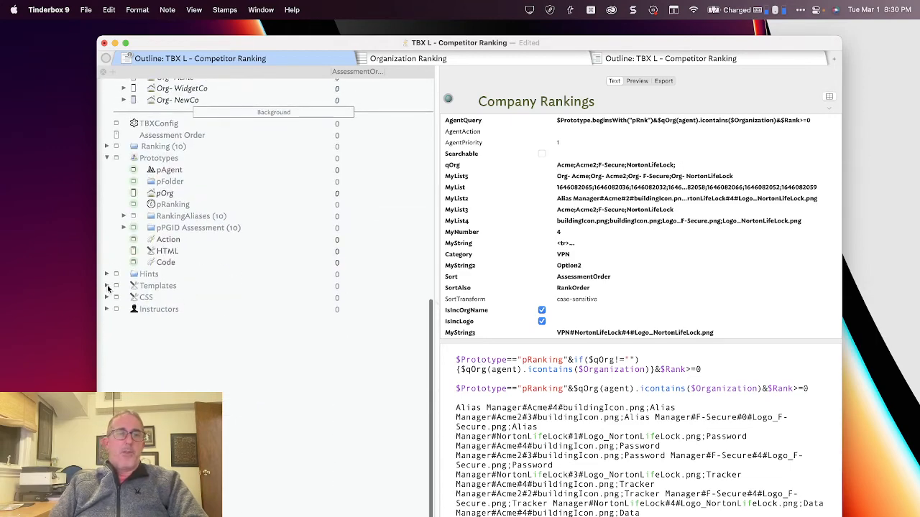
Read through the fRankOp2 library function's code that builds the ranking table.
left_click(106, 273)
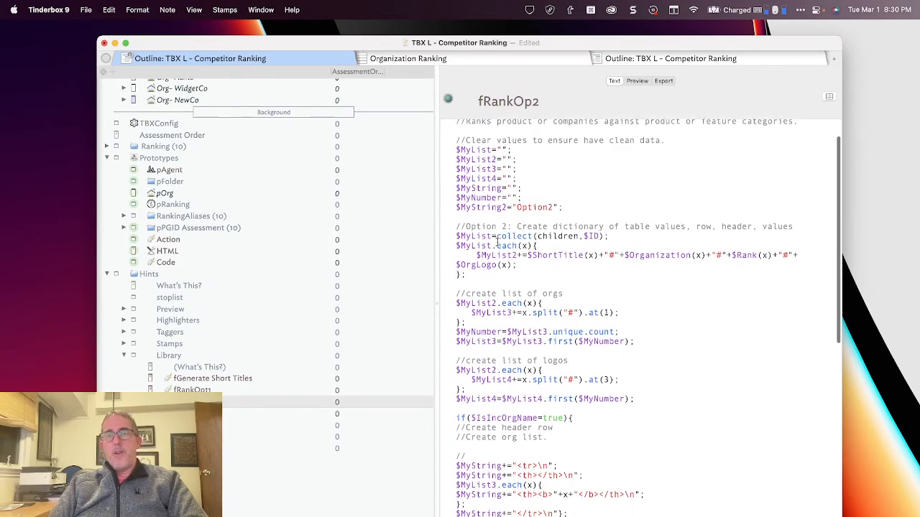
scroll("down", 3)
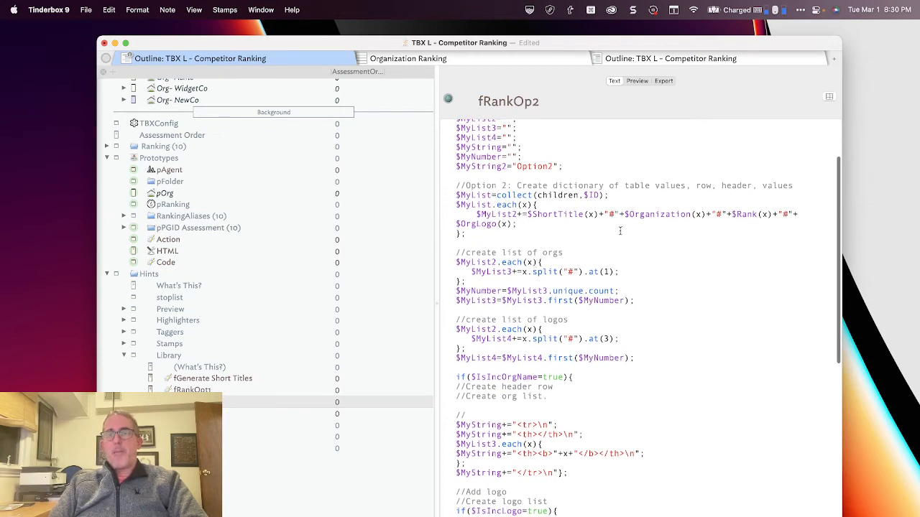
scroll("down", 3)
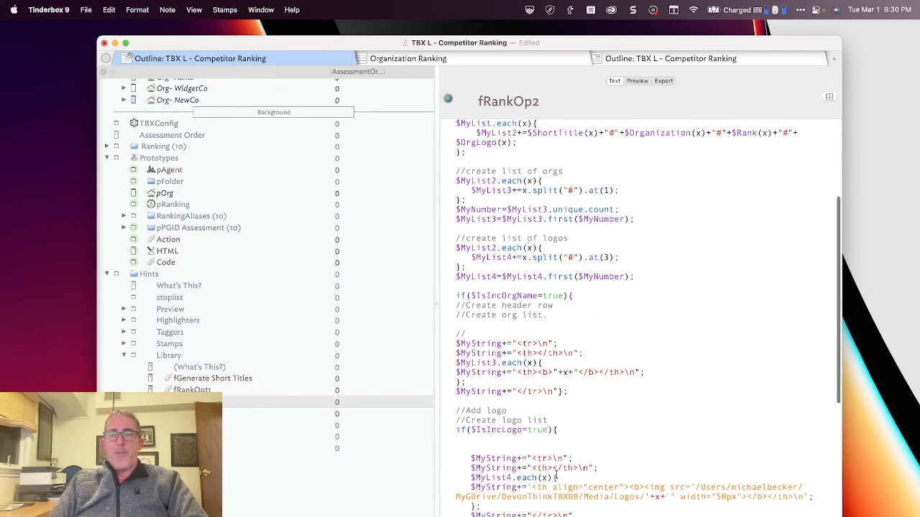
scroll("up", 3)
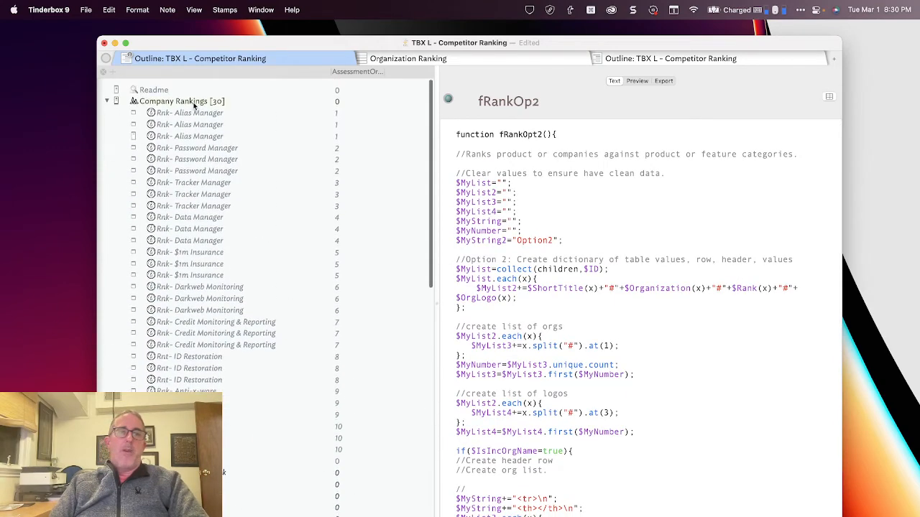
Show the Harvey-ball table preview comparing the companies, then expand Acme's rankings.
left_click(637, 80)
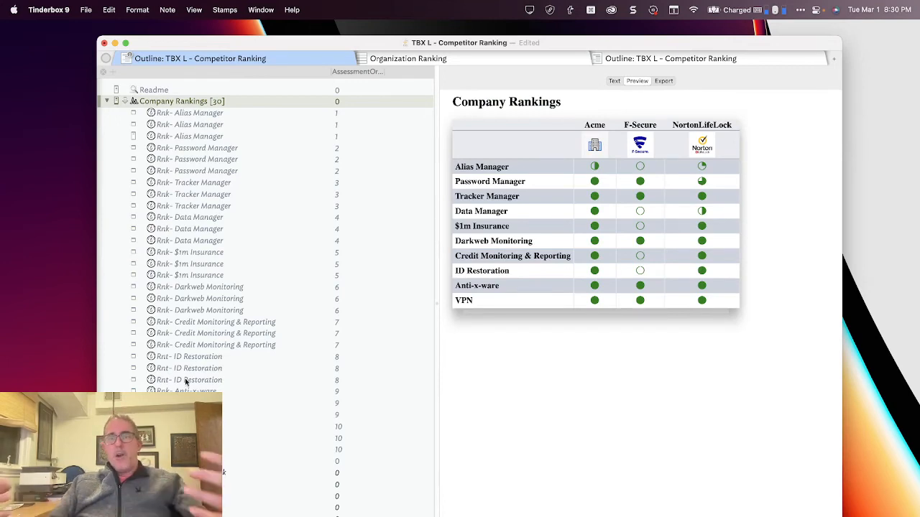
mouse_move(247, 368)
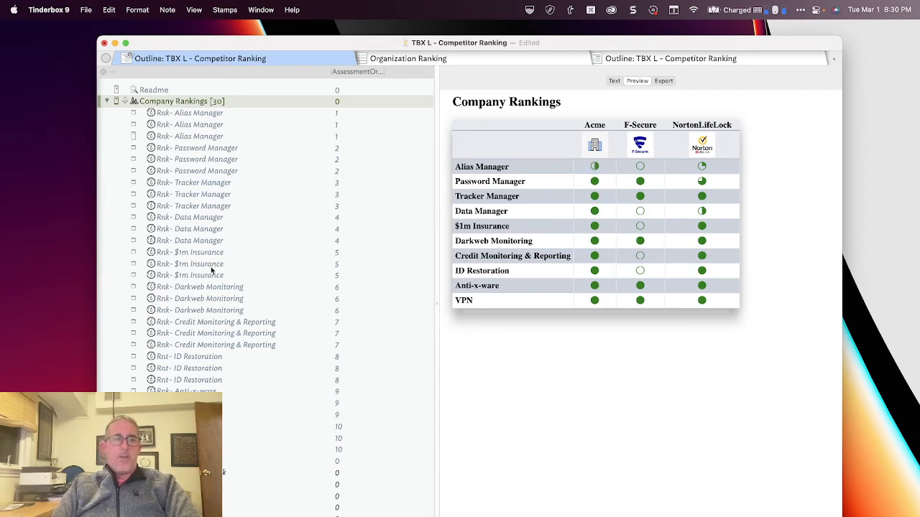
scroll("down", 3)
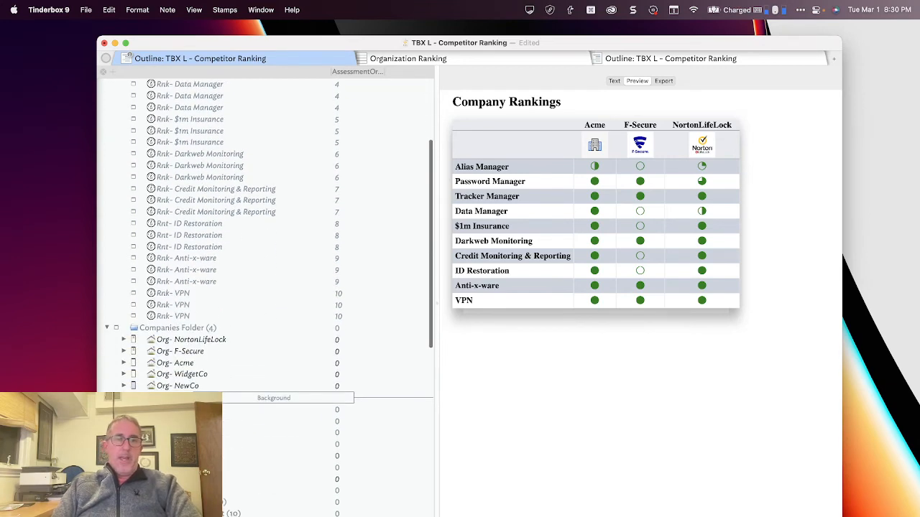
left_click(123, 362)
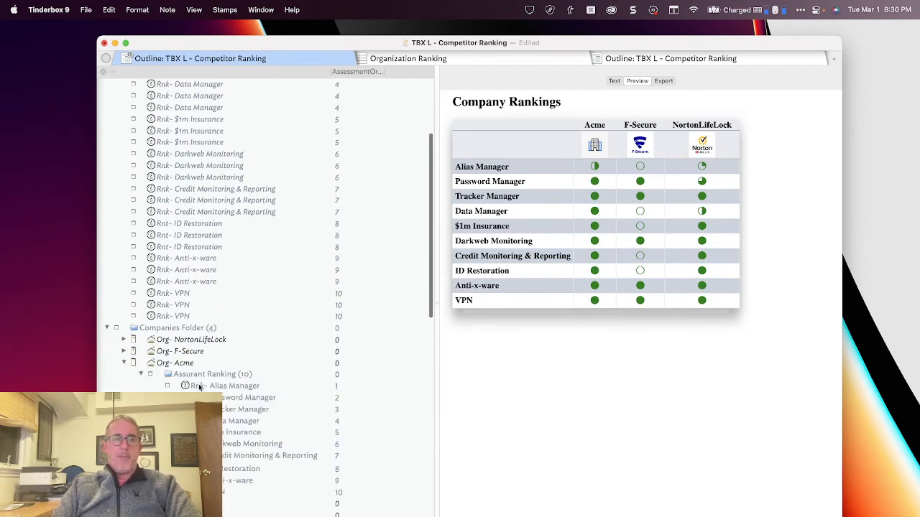
Return to the Company Rankings table preview and collapse the agent's matched notes.
left_click(224, 385)
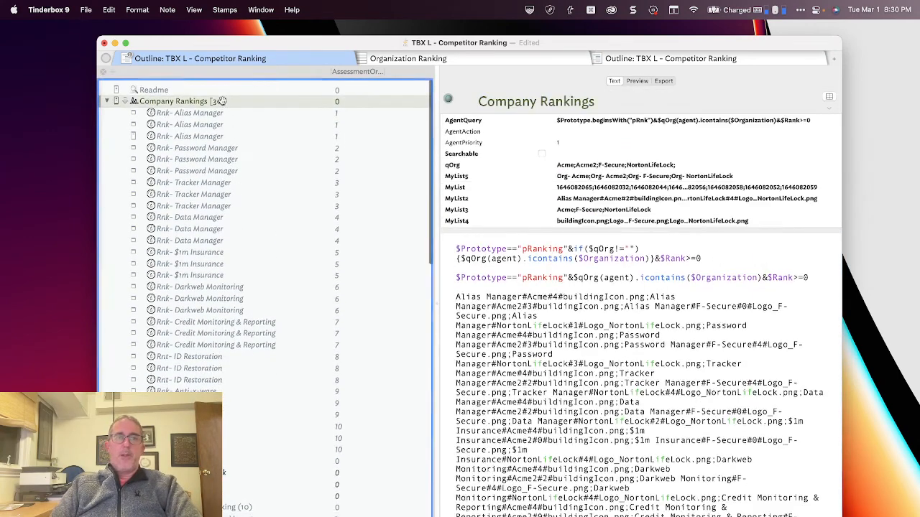
left_click(637, 80)
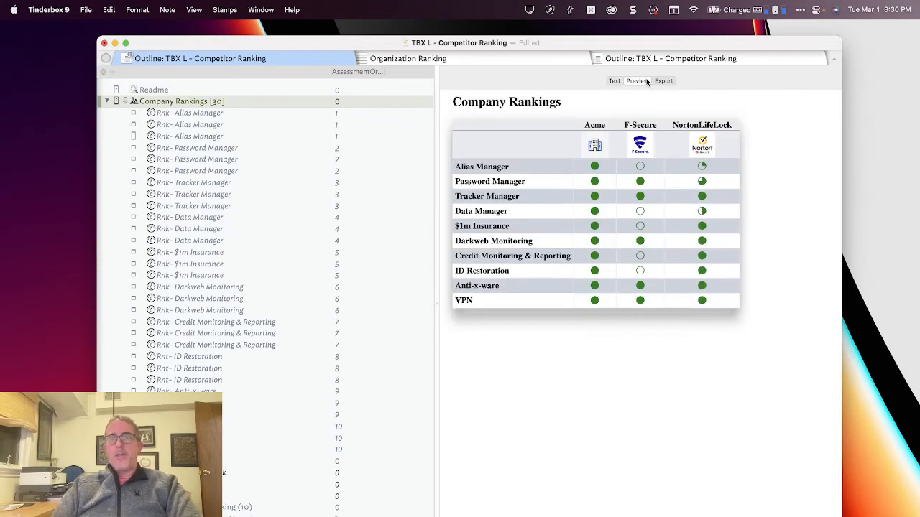
mouse_move(615, 321)
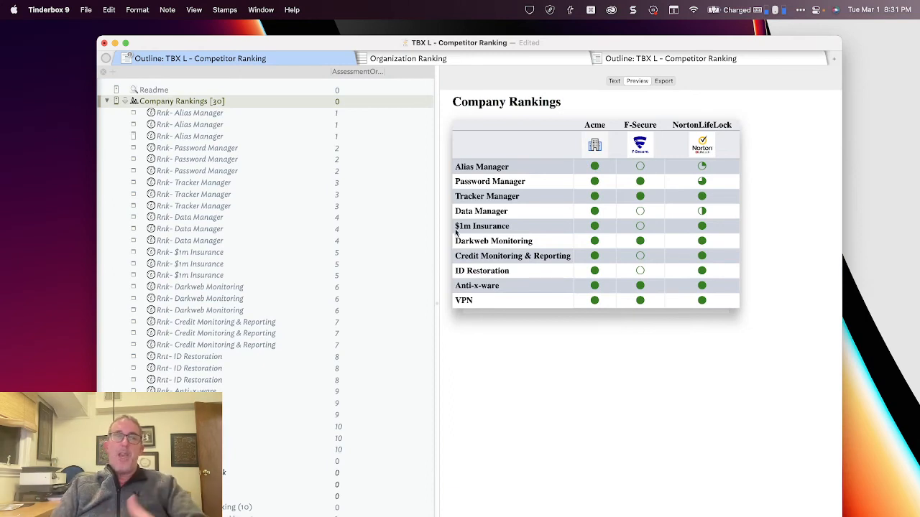
left_click(106, 101)
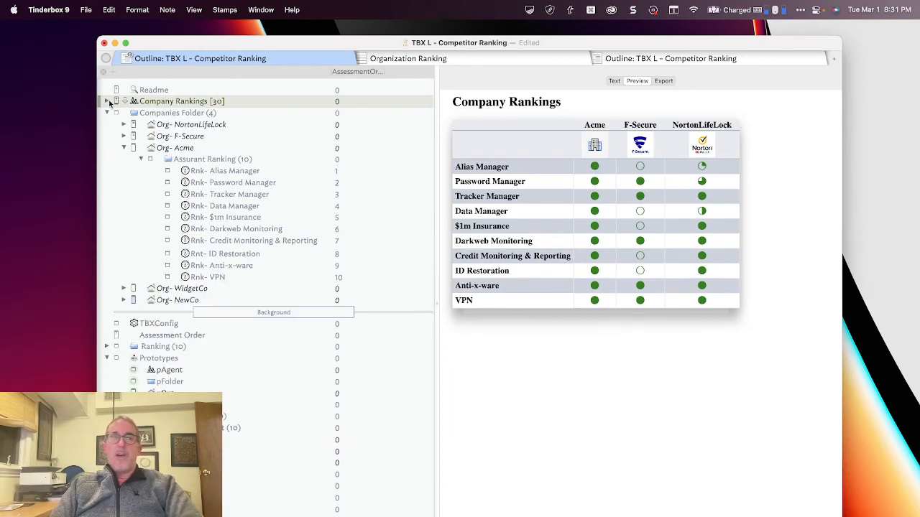